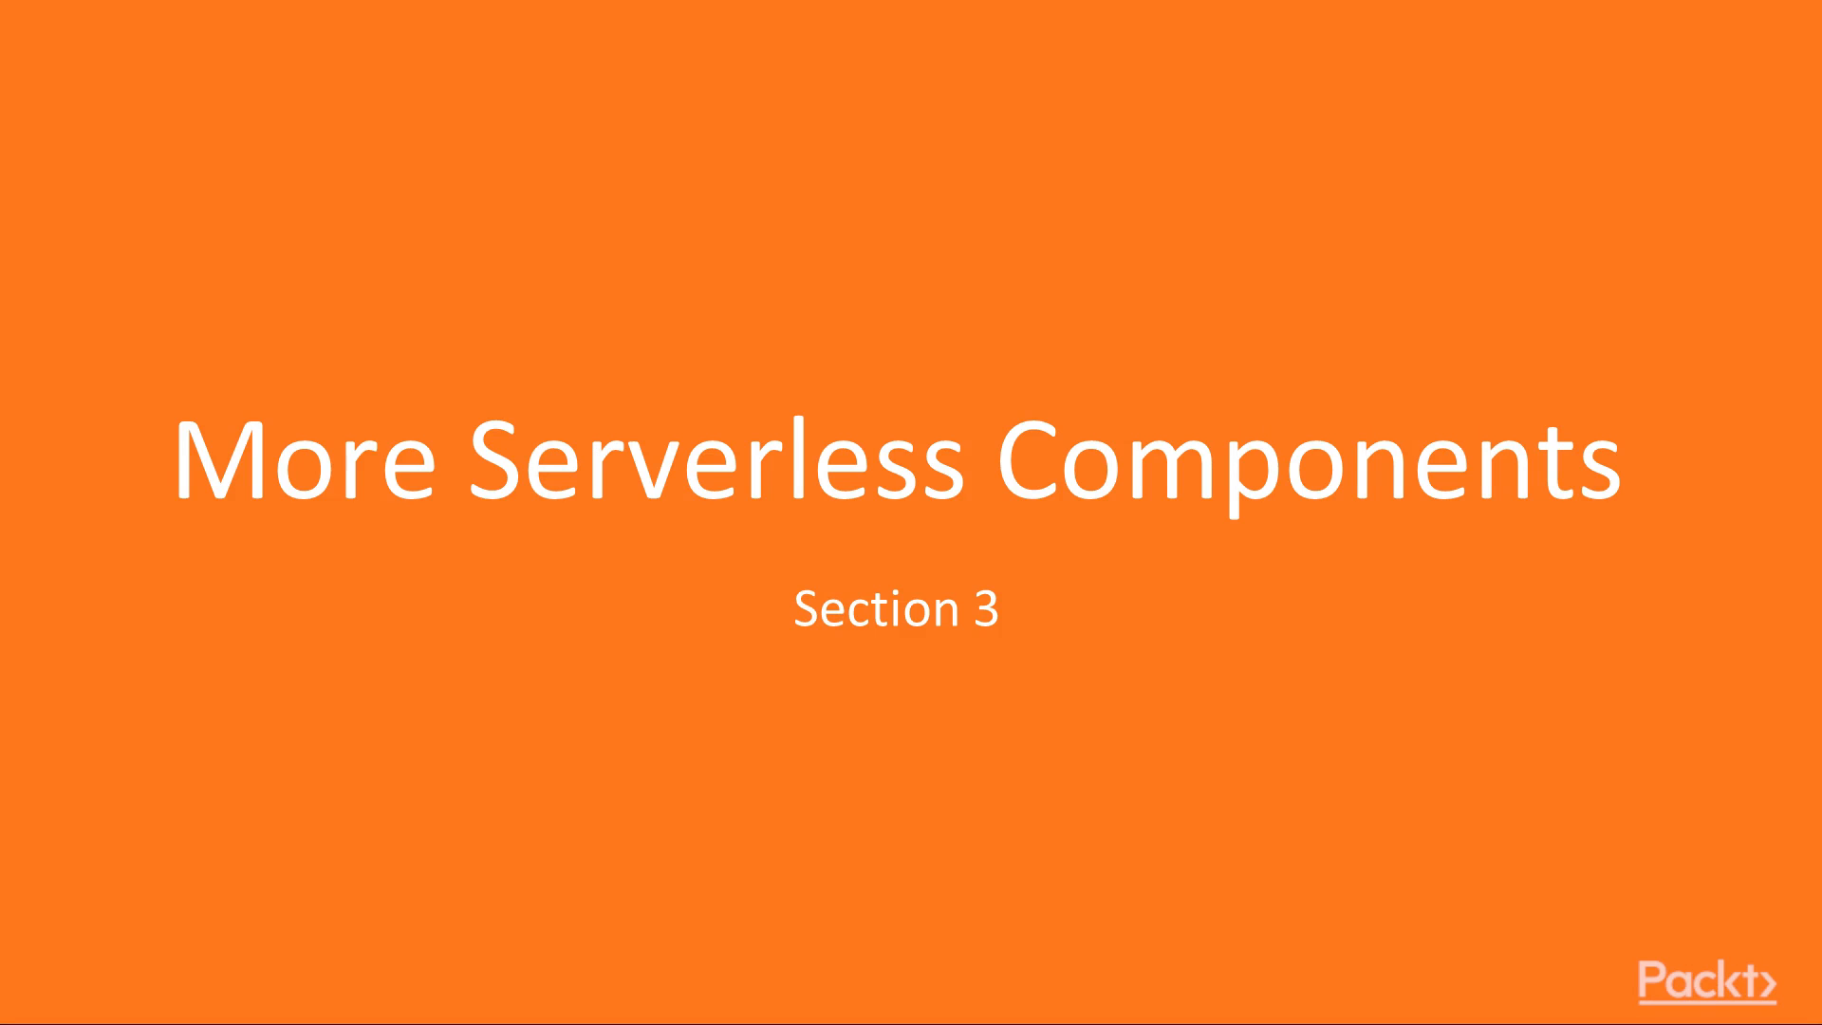
pyautogui.press('Right')
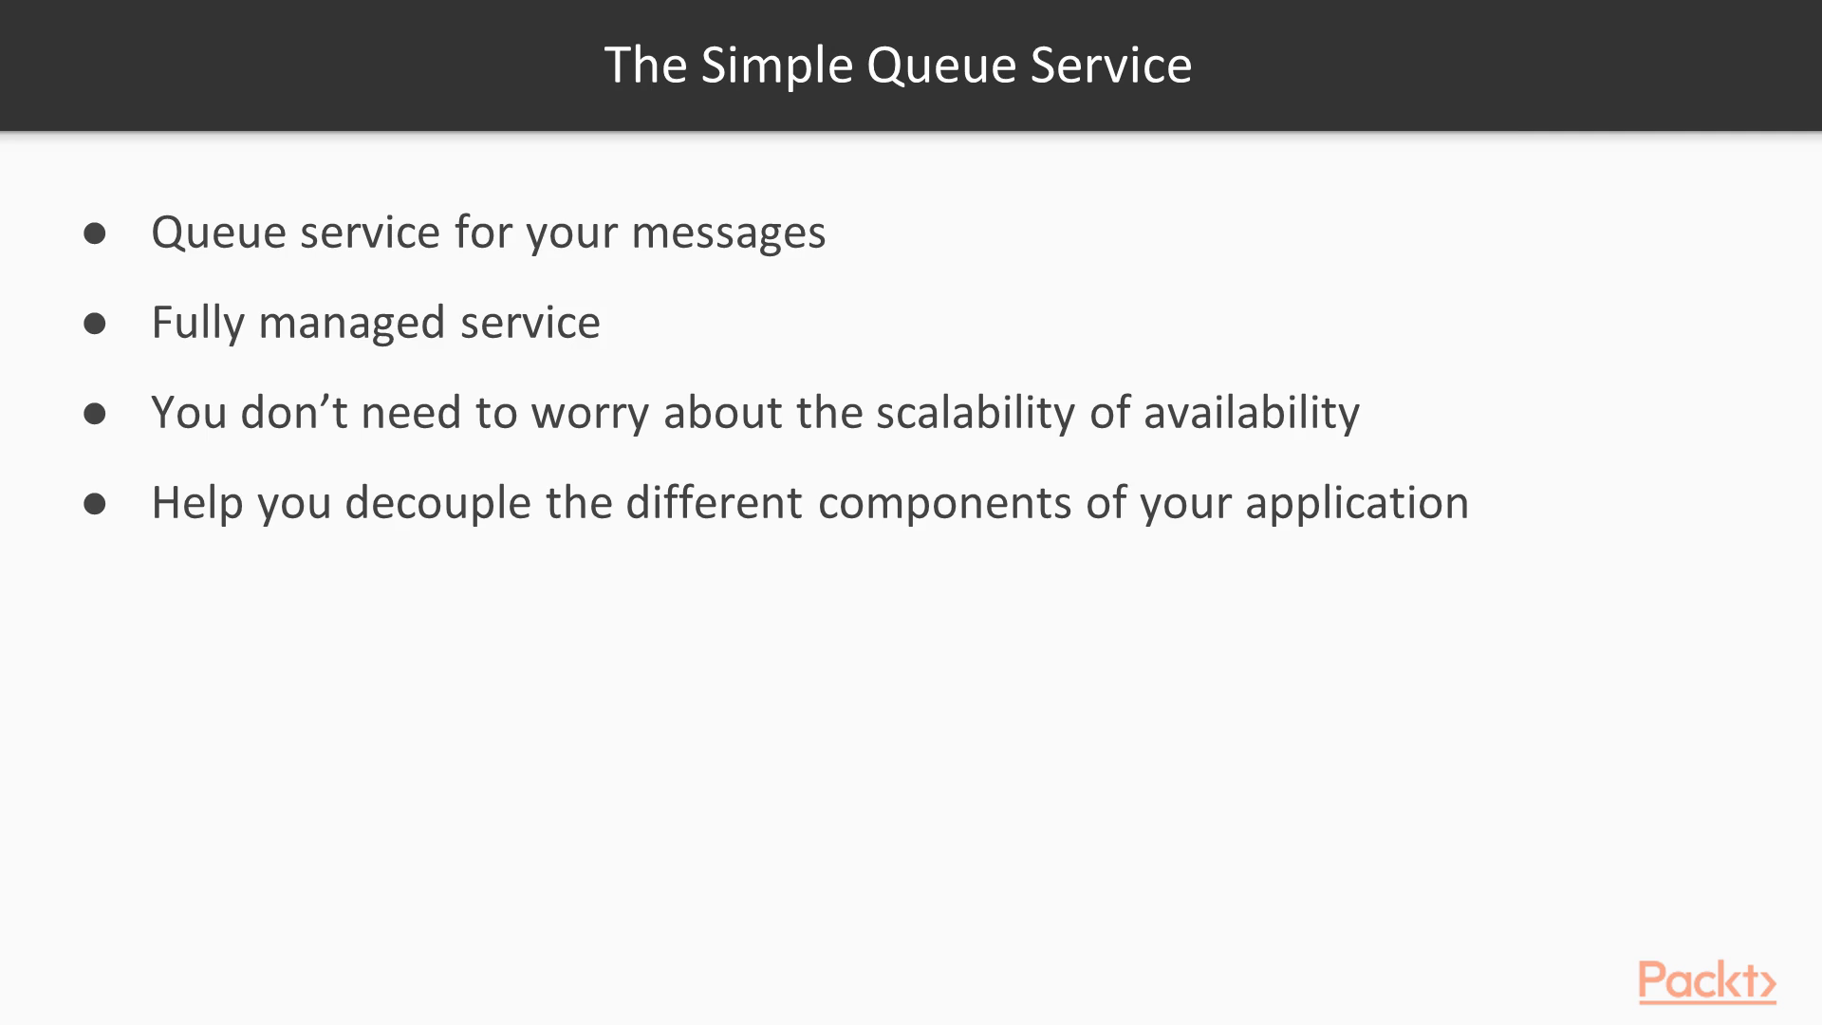
pyautogui.press('Right')
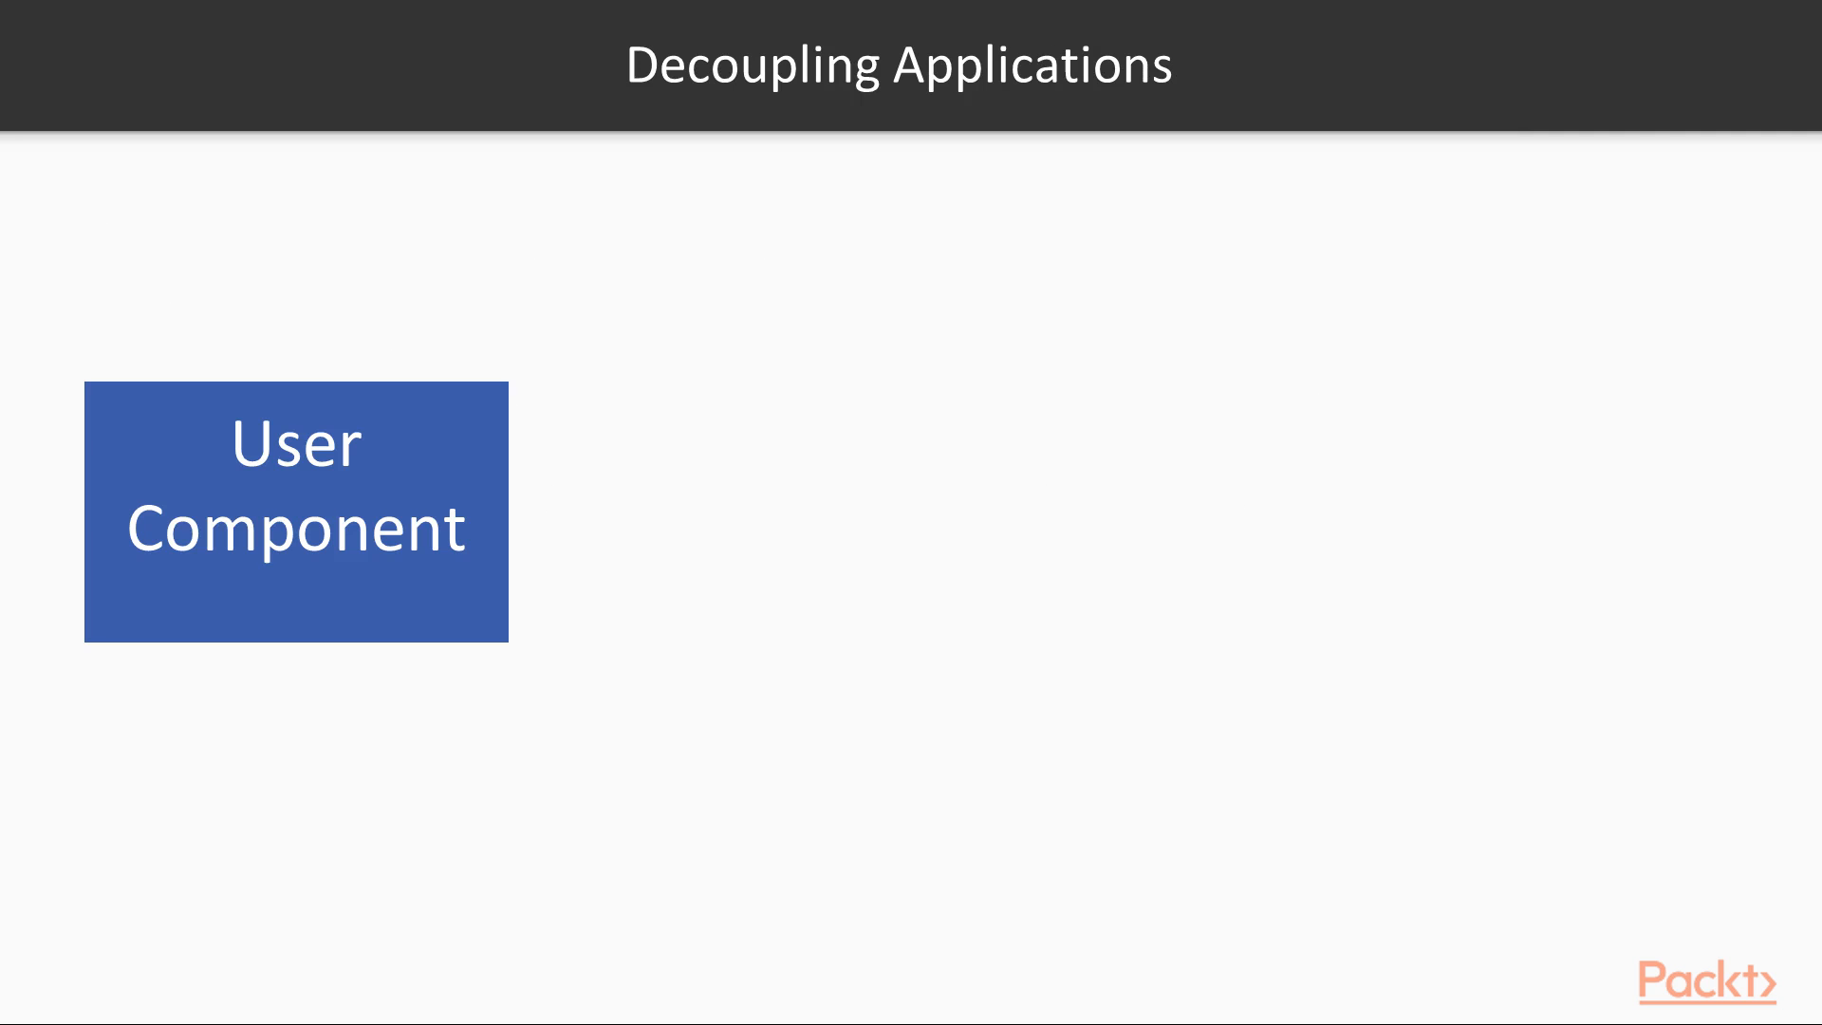